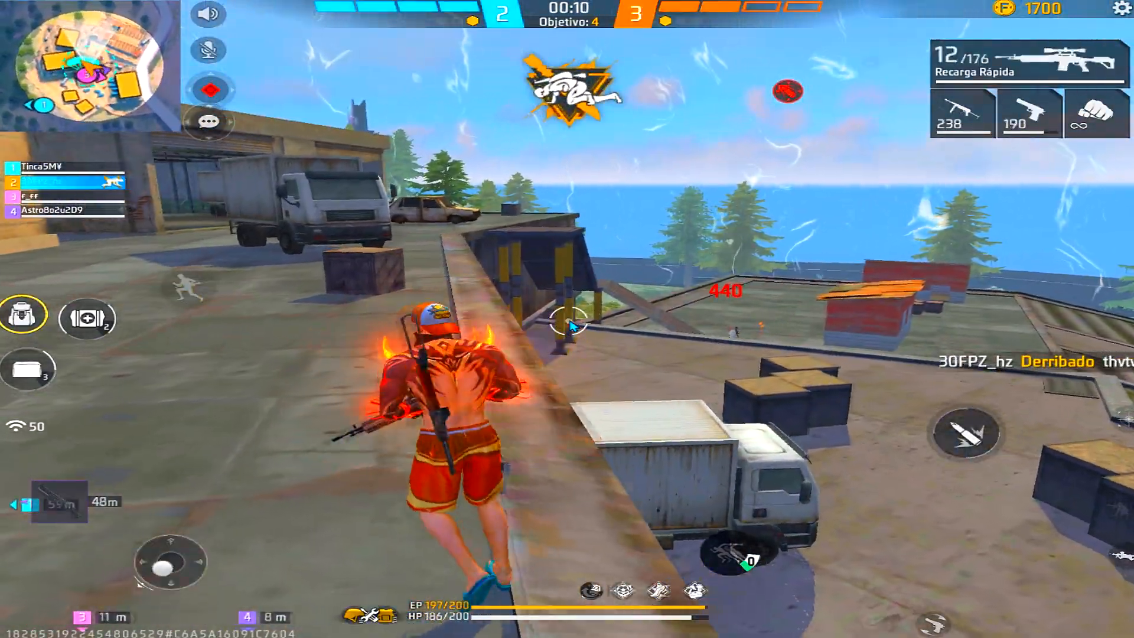
pyautogui.rightClick(494, 174)
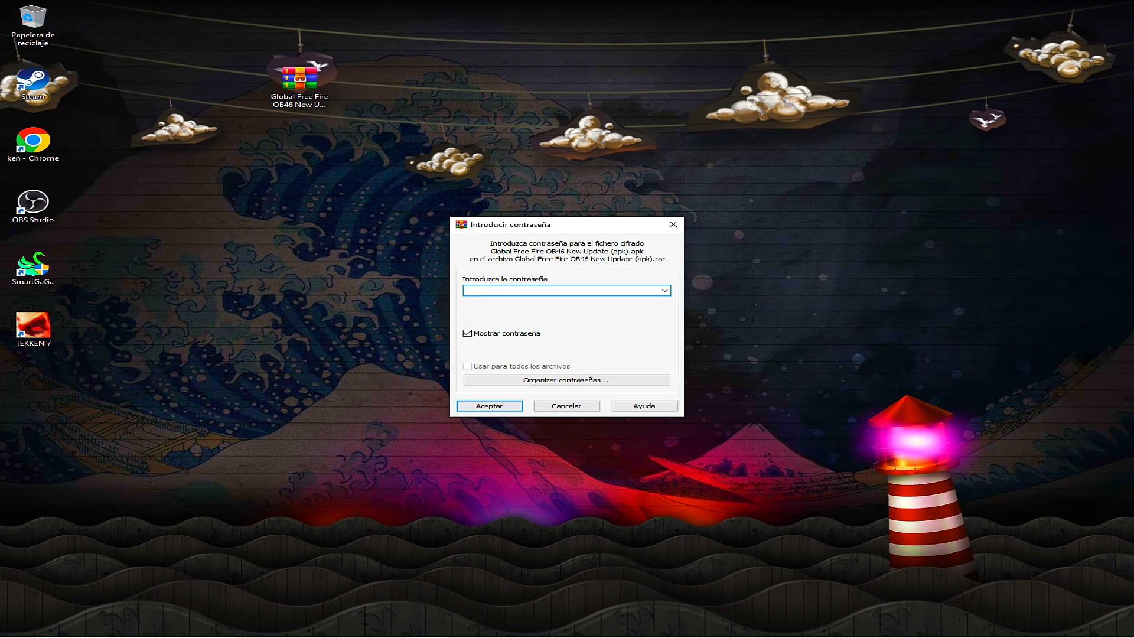
pyautogui.write('tmtt')
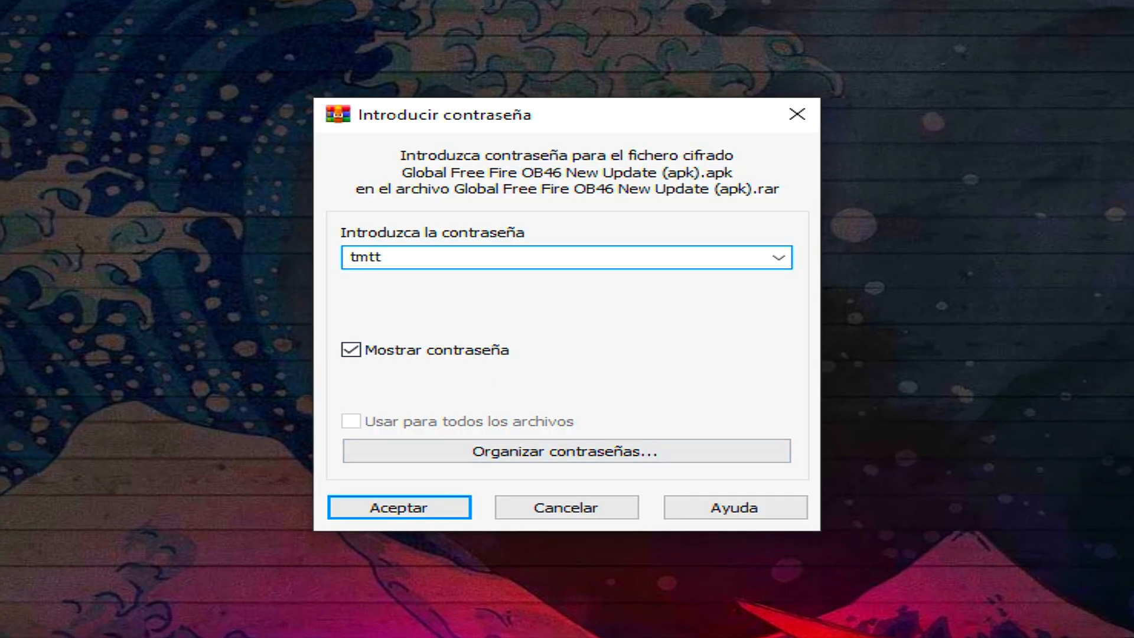
pyautogui.click(399, 507)
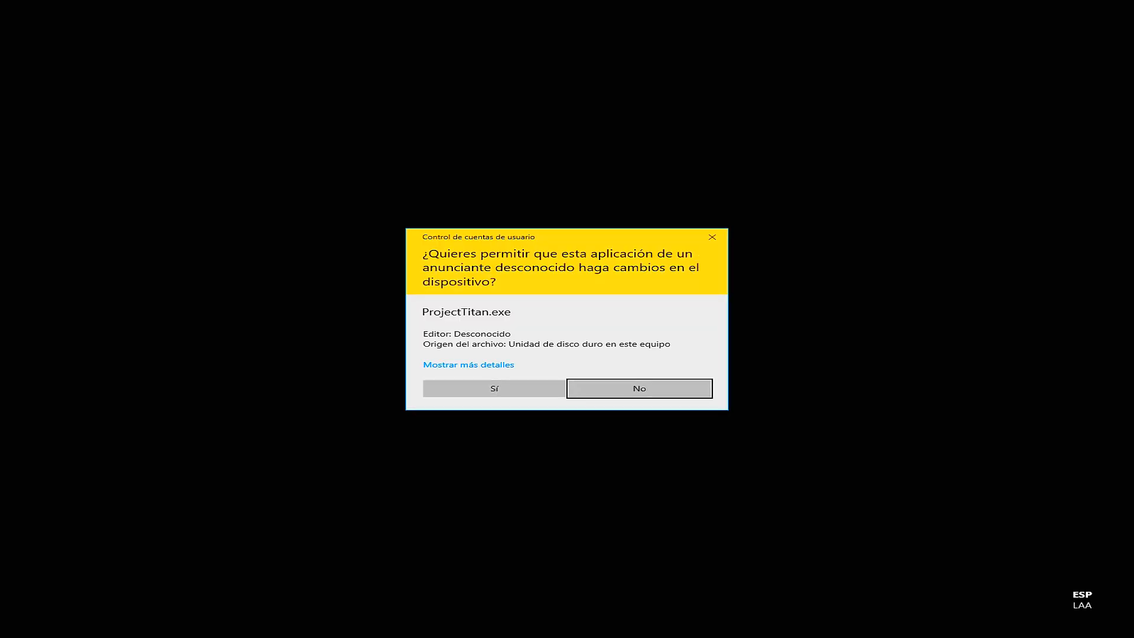
# Step: Allow ProjectTitan.exe through User Account Control, then quit the SmartGaGa emulator
pyautogui.click(639, 388)
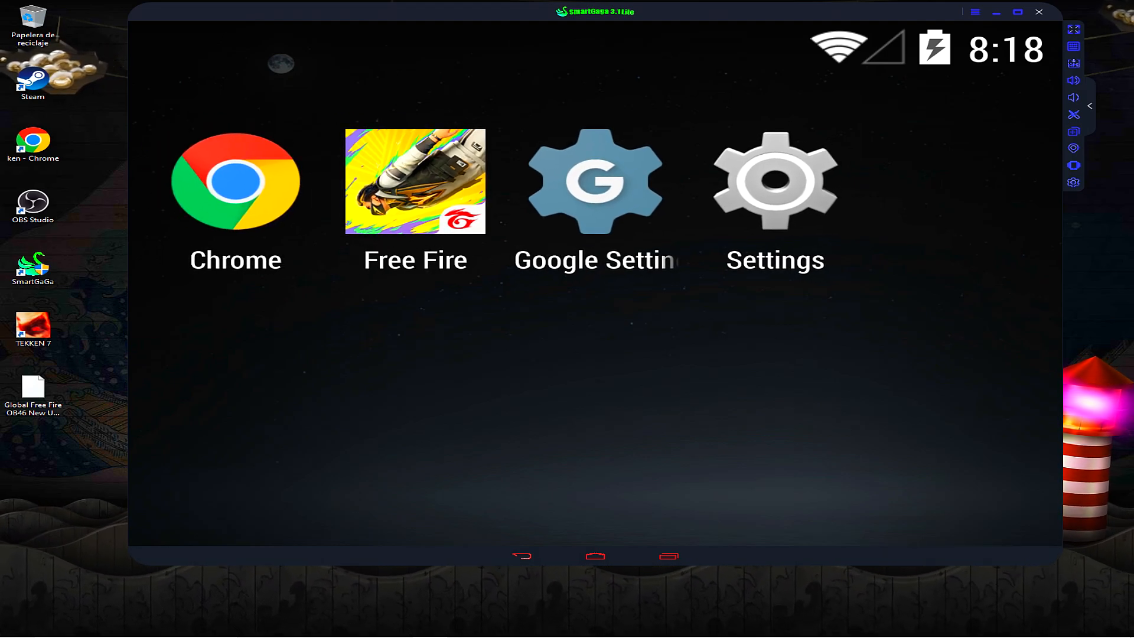
pyautogui.click(1040, 12)
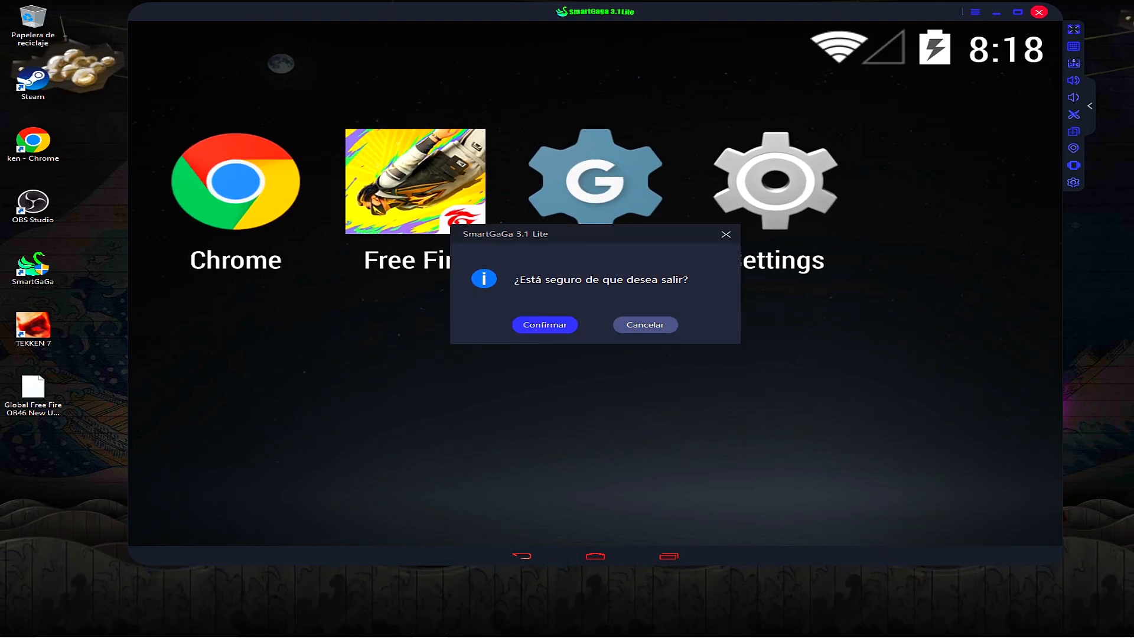
pyautogui.click(544, 324)
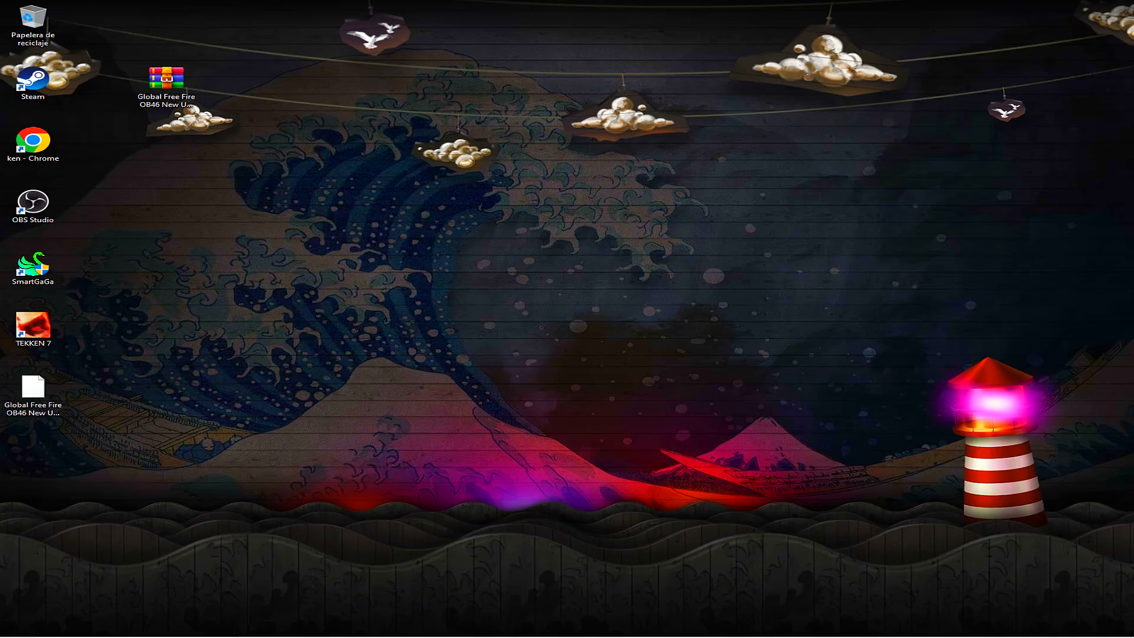
# Step: Relaunch SmartGaGa from its desktop shortcut and load Free Fire to the Bermuda BR-Ranked lobby
pyautogui.doubleClick(32, 264)
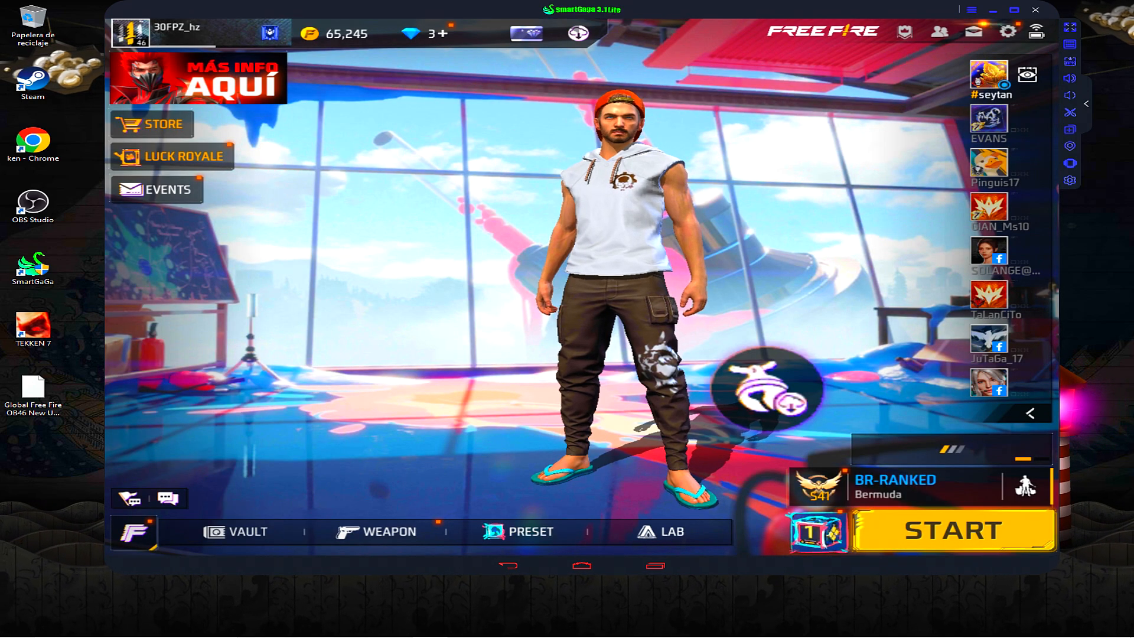
# Step: Move from the Free Fire lobby into the training ground and shoot at a dummy
pyautogui.click(951, 530)
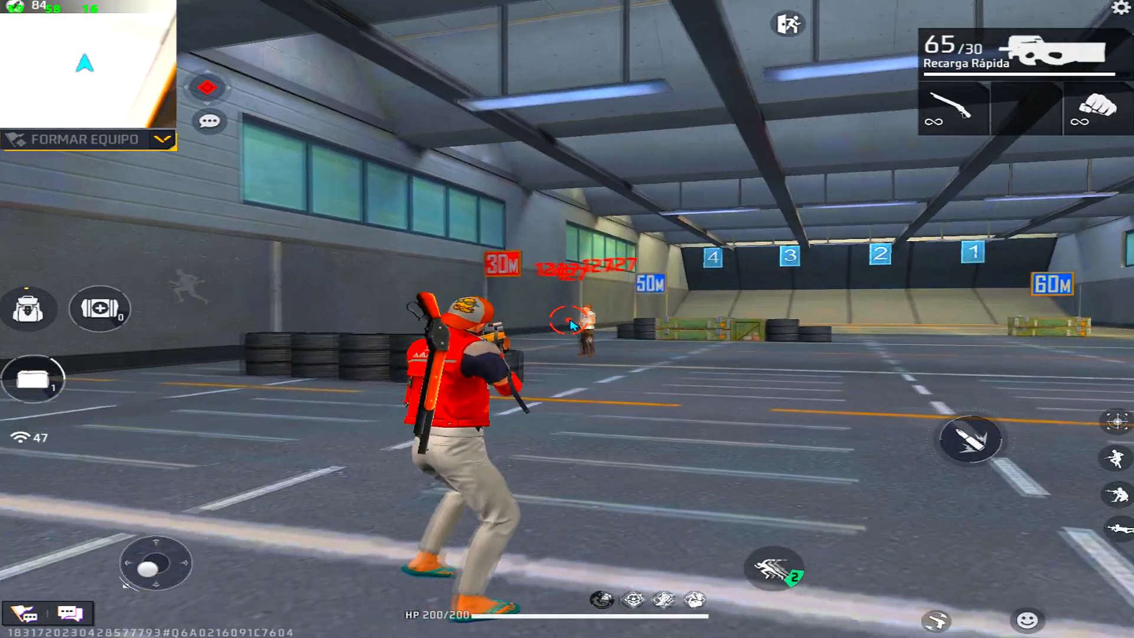
pyautogui.click(971, 434)
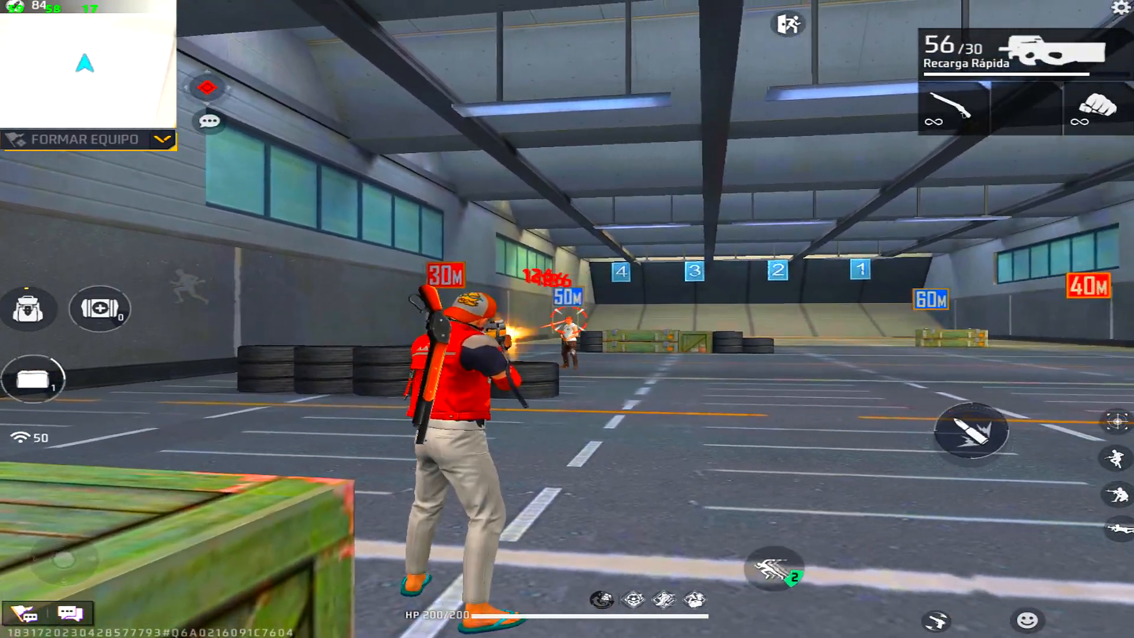